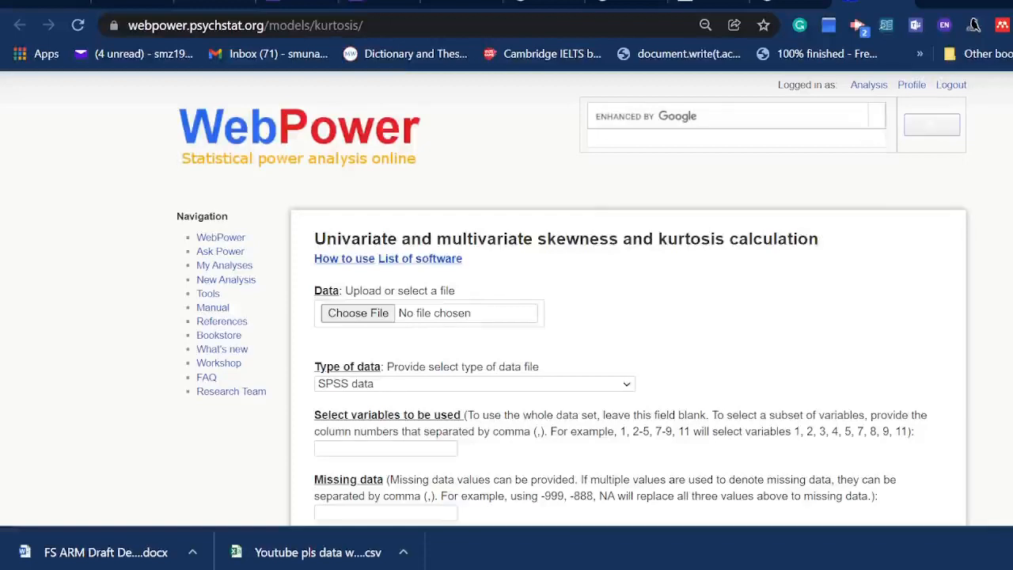
Step: Choose the youtube latent scores Excel file from the youtube files folder as the upload
{"action": "scroll", "scroll_direction": "down", "scroll_amount": 3}
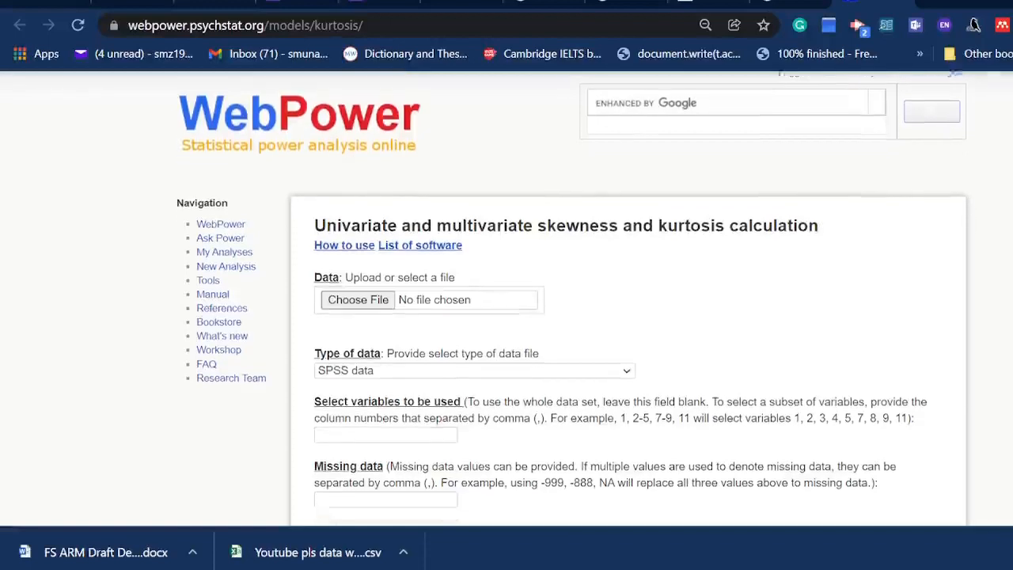
{"action": "scroll", "scroll_direction": "down", "scroll_amount": 3}
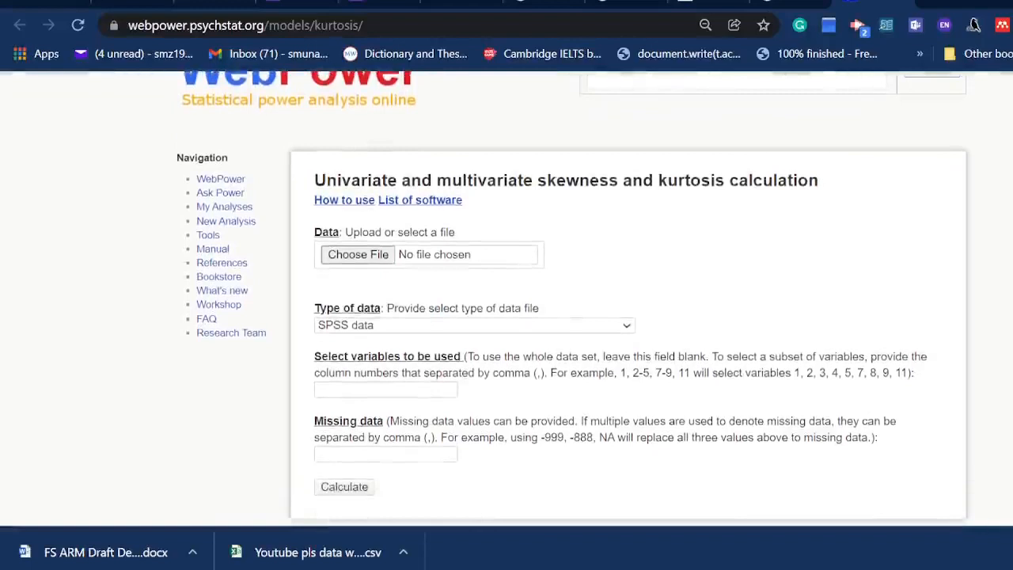
{"action": "mouse_move", "coordinate": [577, 83]}
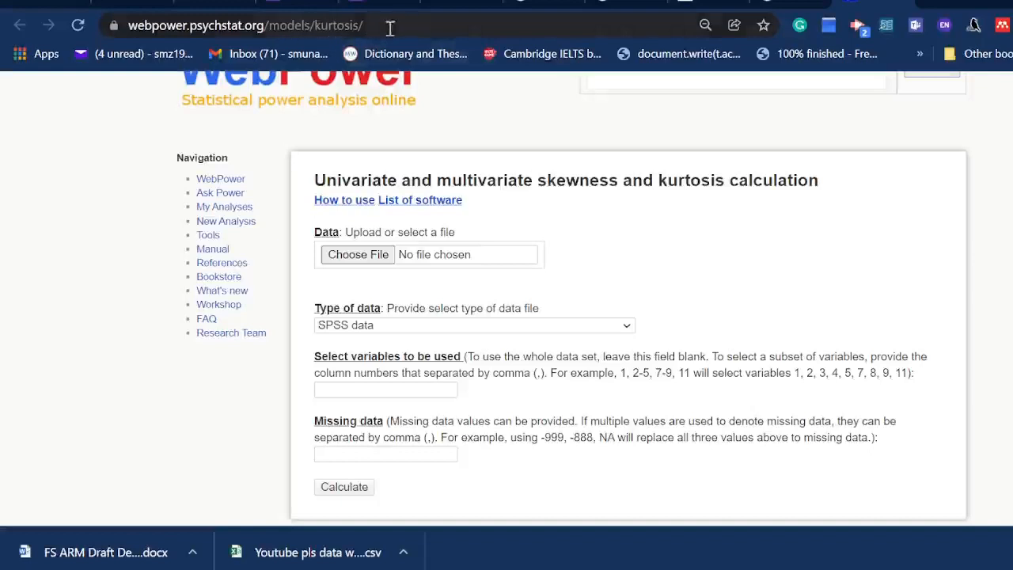
{"action": "mouse_move", "coordinate": [421, 35]}
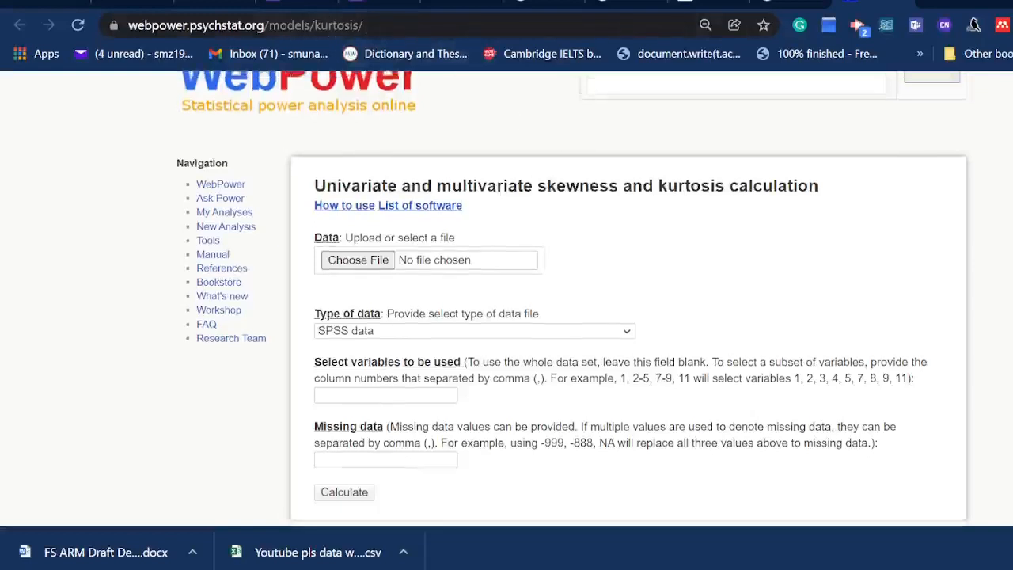
{"action": "scroll", "scroll_direction": "down", "scroll_amount": 3}
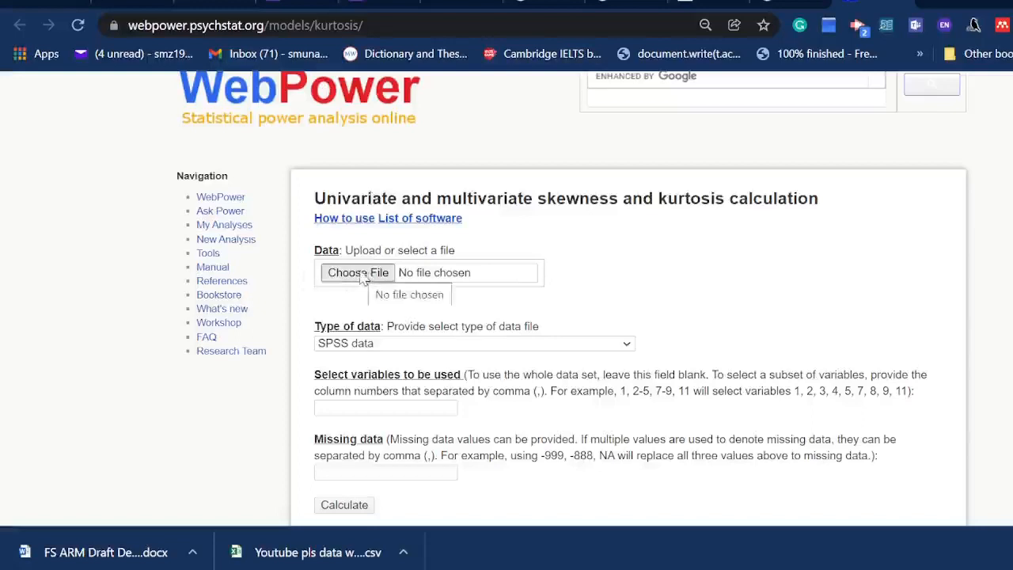
{"action": "left_click", "coordinate": [357, 272]}
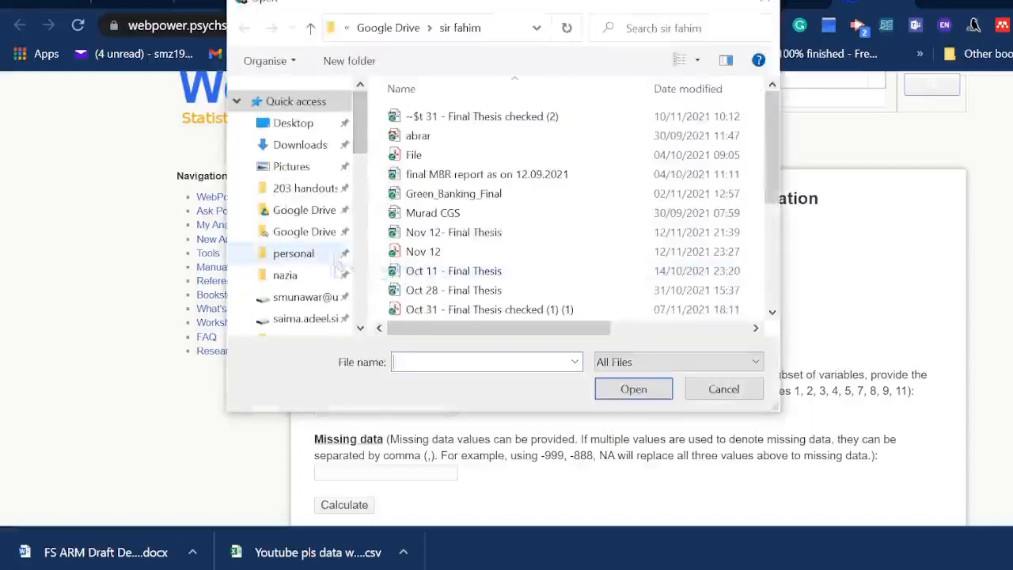
{"action": "scroll", "scroll_direction": "down", "scroll_amount": 3}
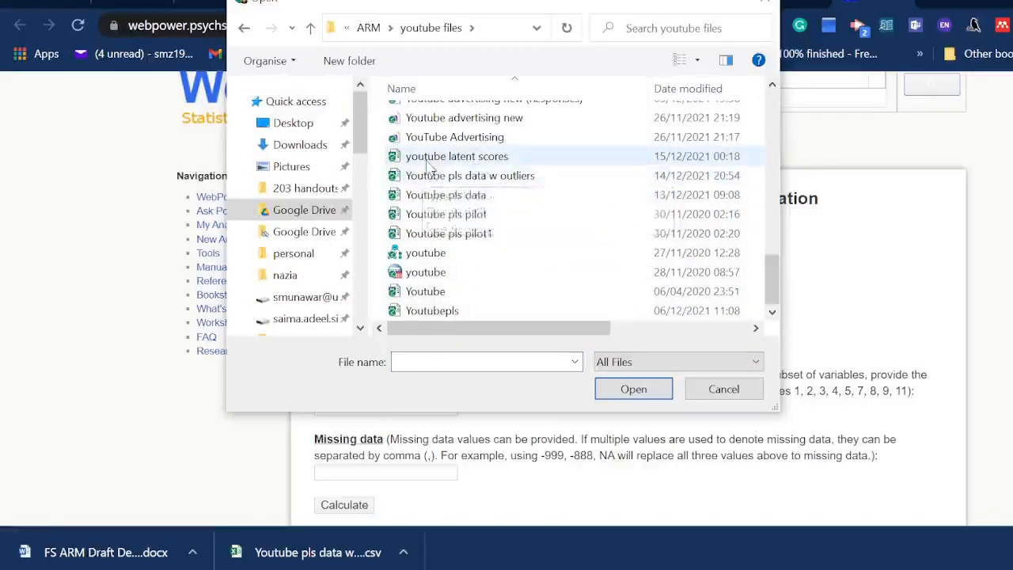
{"action": "left_click", "coordinate": [456, 156]}
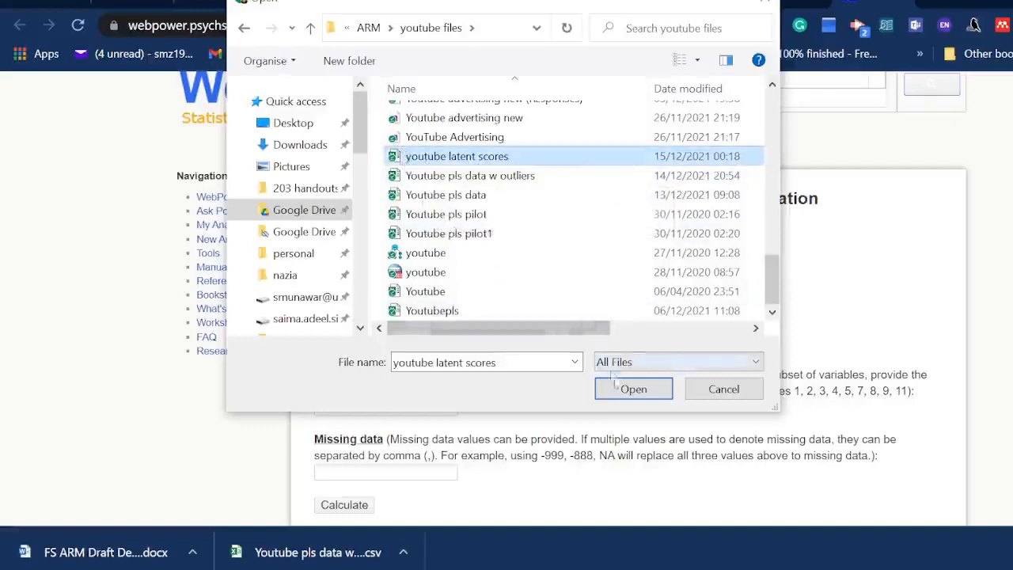
{"action": "left_click", "coordinate": [633, 390]}
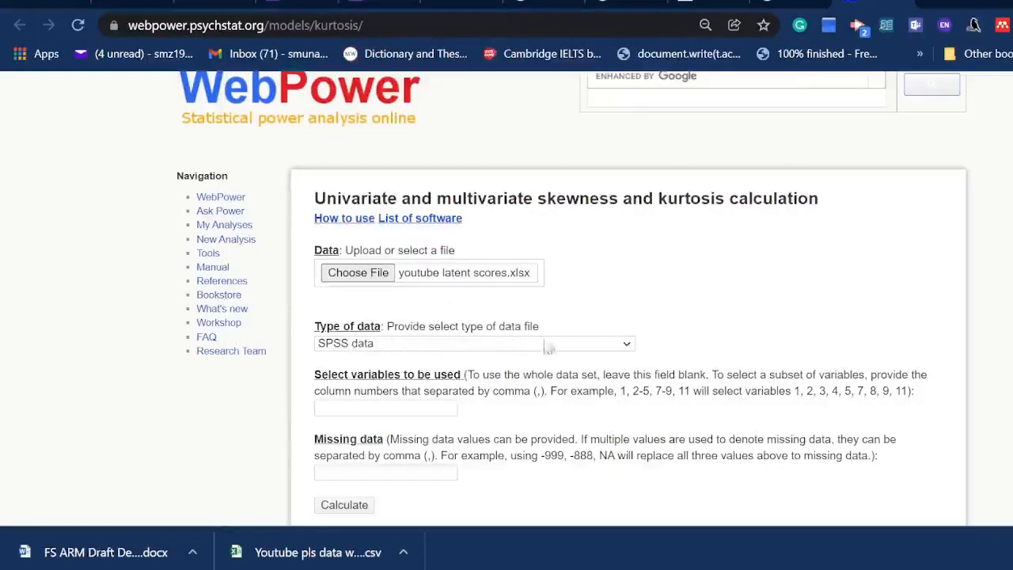
{"action": "mouse_move", "coordinate": [625, 356]}
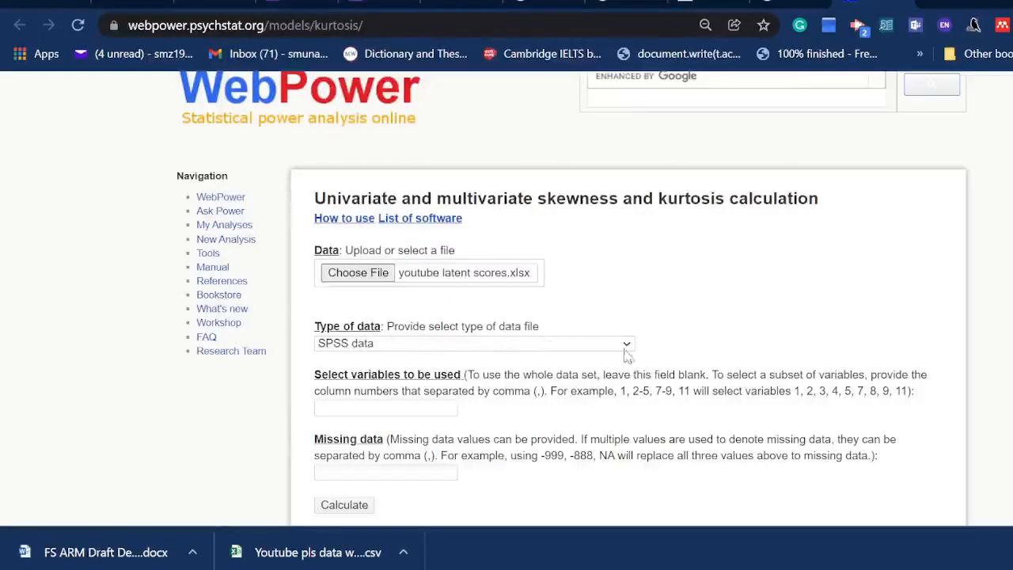
Step: Set the Type of data to Excel data, leaving variable and missing-data fields blank
{"action": "left_click", "coordinate": [474, 342]}
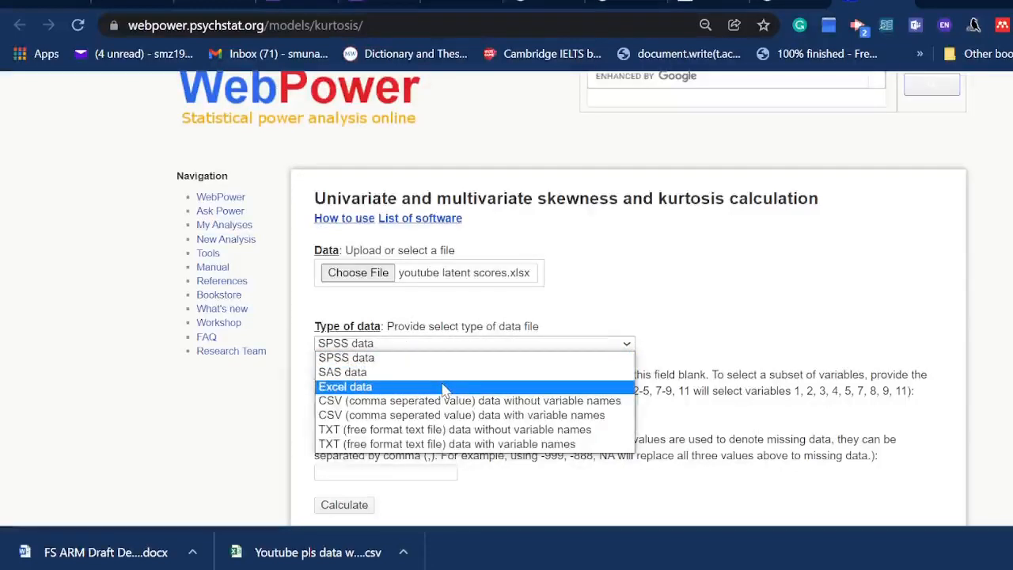
{"action": "left_click", "coordinate": [345, 386]}
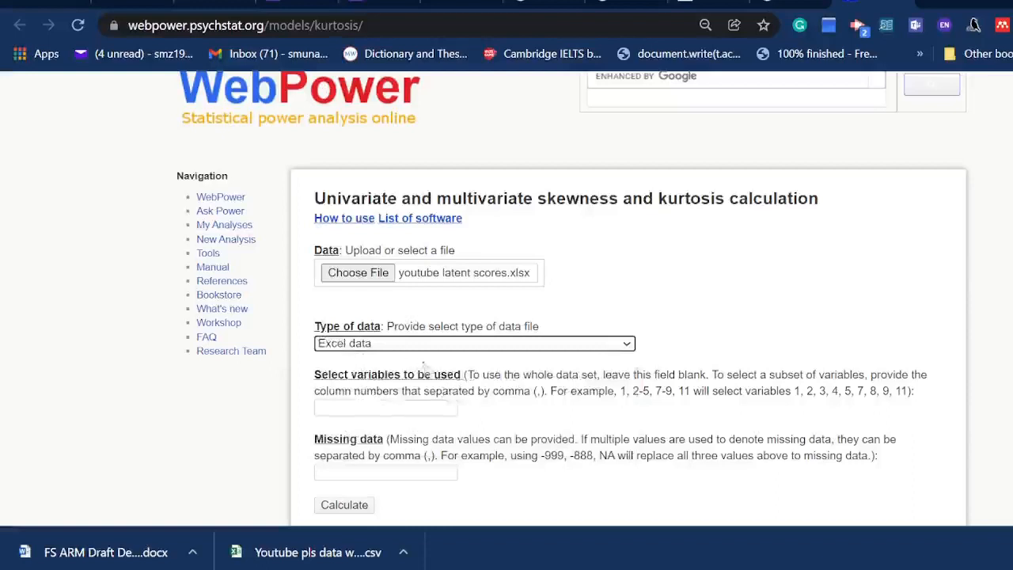
{"action": "mouse_move", "coordinate": [421, 372]}
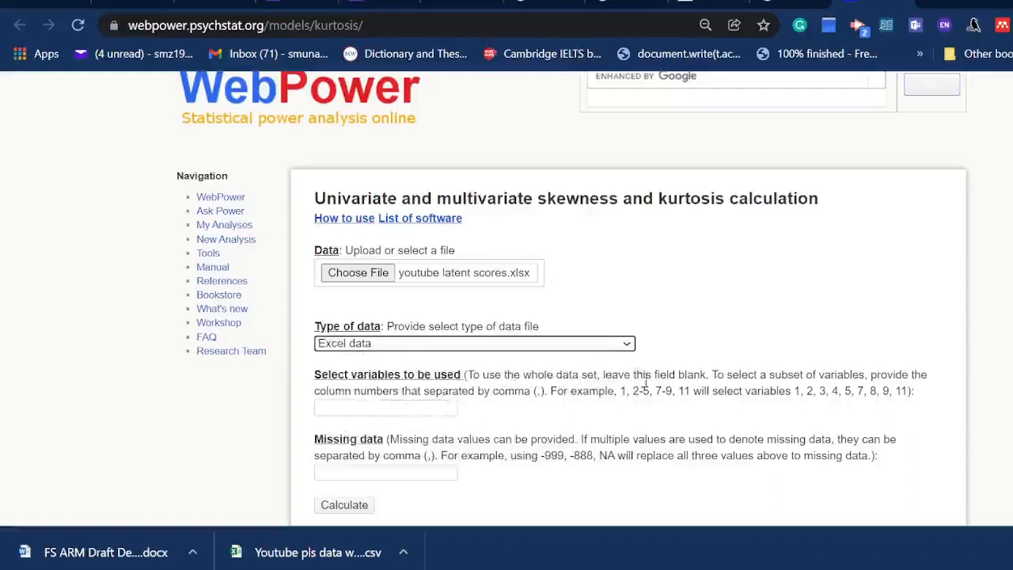
{"action": "mouse_move", "coordinate": [656, 411]}
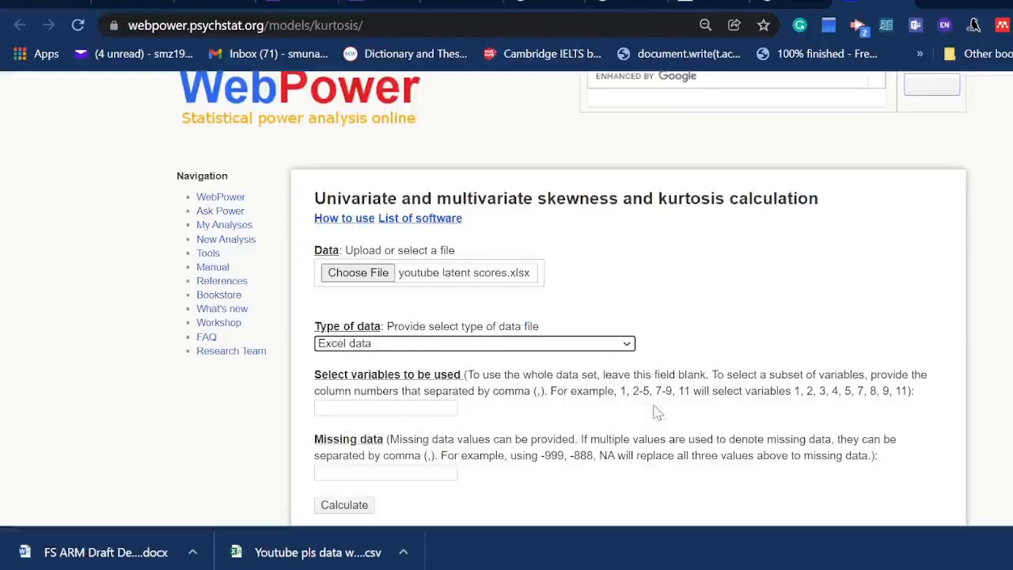
{"action": "scroll", "scroll_direction": "down", "scroll_amount": 3}
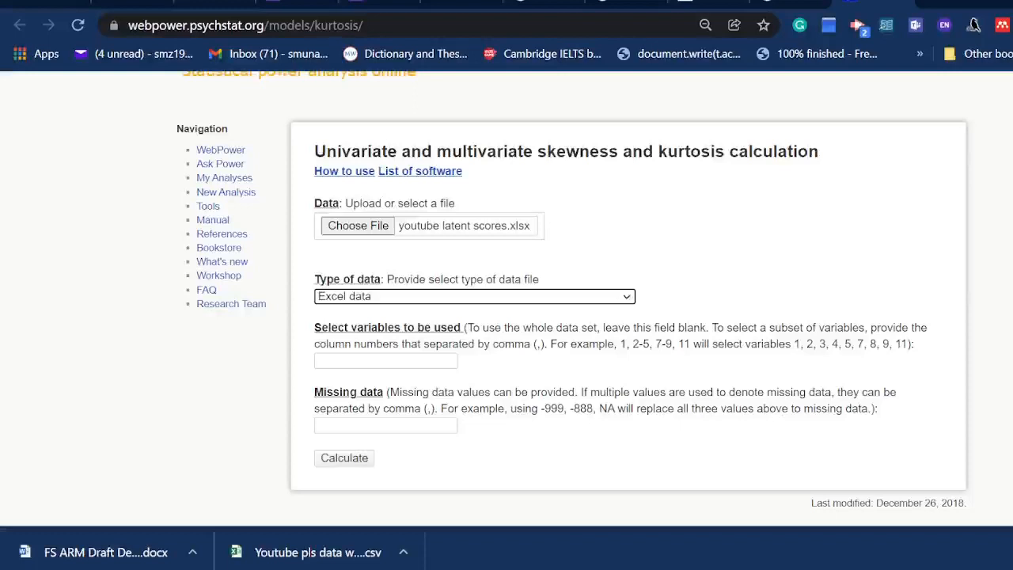
{"action": "mouse_move", "coordinate": [791, 315]}
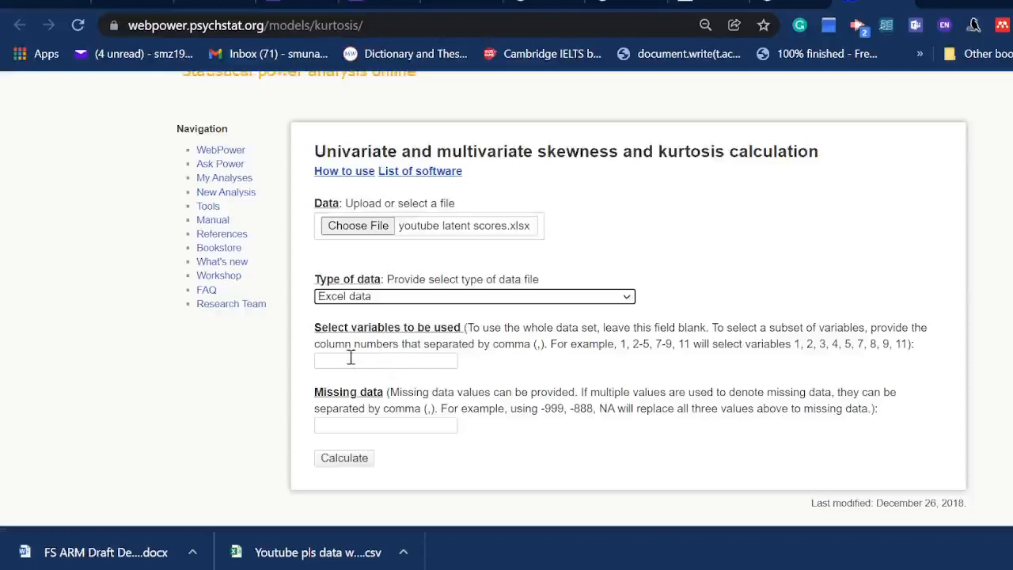
{"action": "mouse_move", "coordinate": [453, 390]}
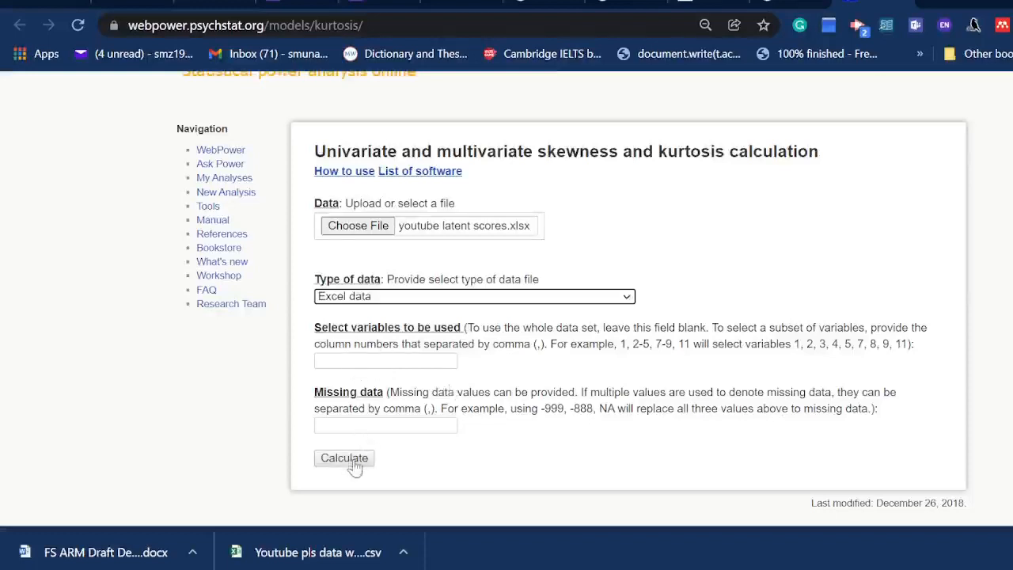
Step: Submit the calculation with Calculate and wait on the still-calculating output page
{"action": "left_click", "coordinate": [345, 457]}
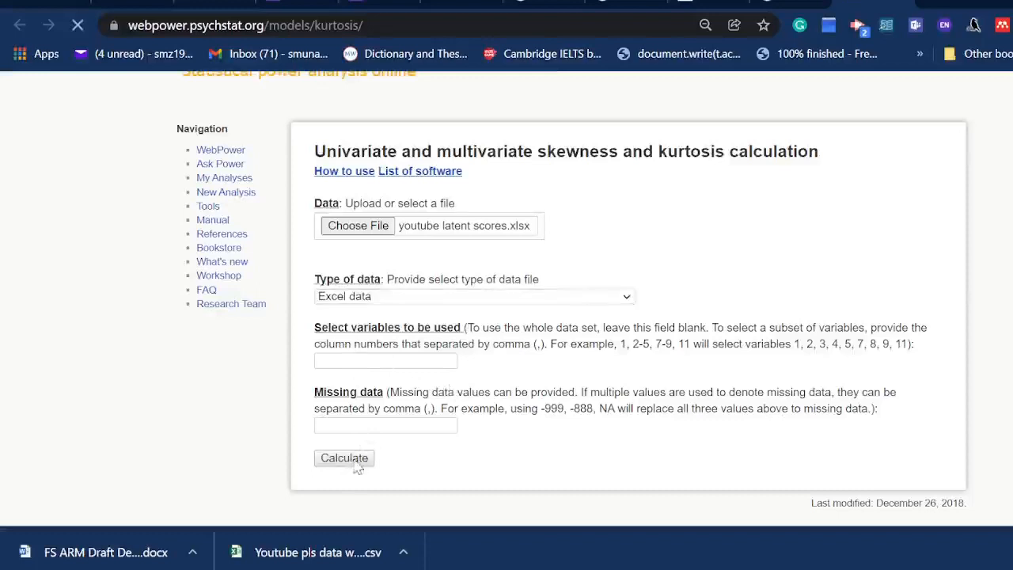
{"action": "mouse_move", "coordinate": [677, 424]}
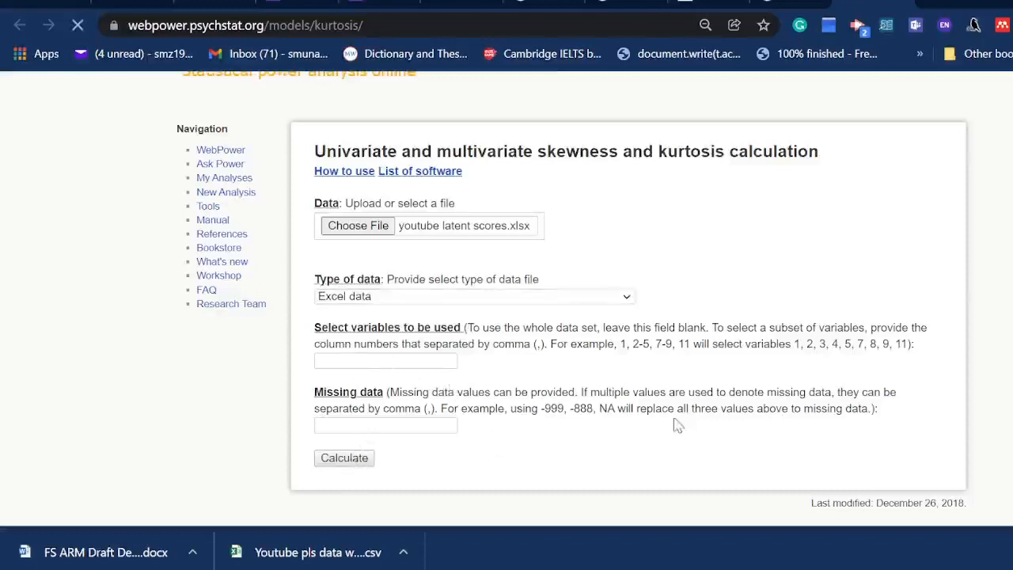
{"action": "left_click", "coordinate": [344, 458]}
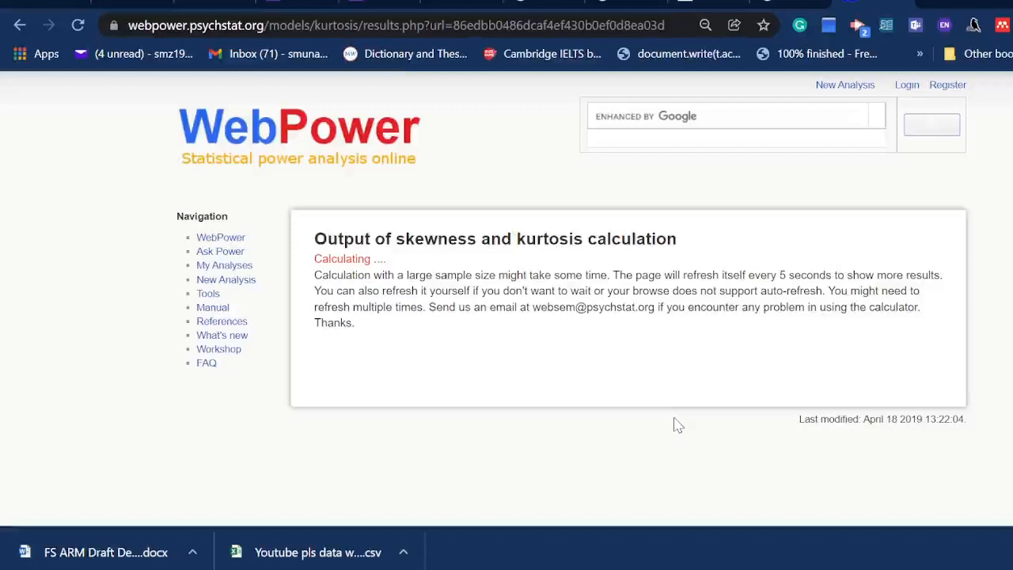
{"action": "mouse_move", "coordinate": [92, 57]}
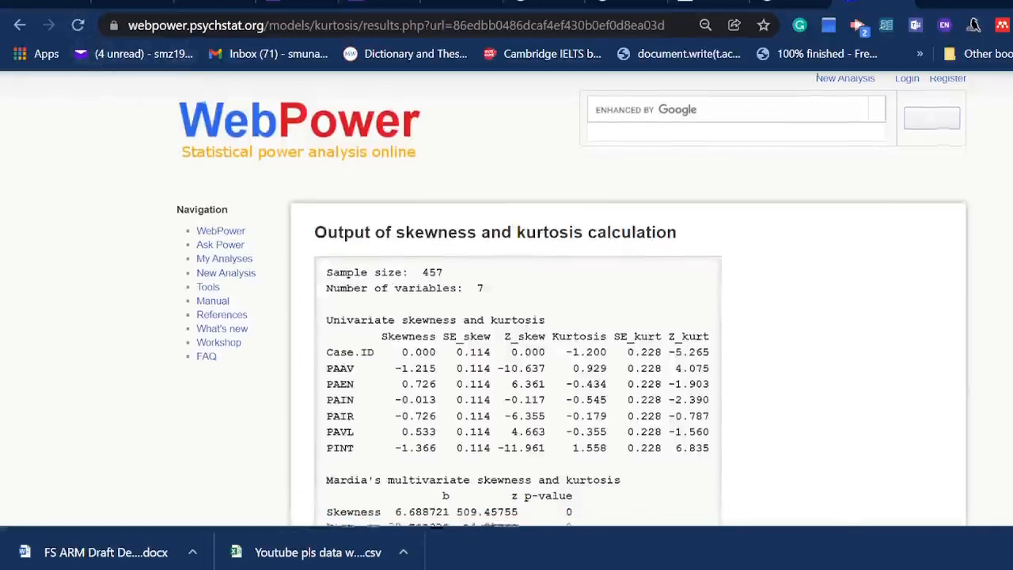
{"action": "scroll", "scroll_direction": "down", "scroll_amount": 3}
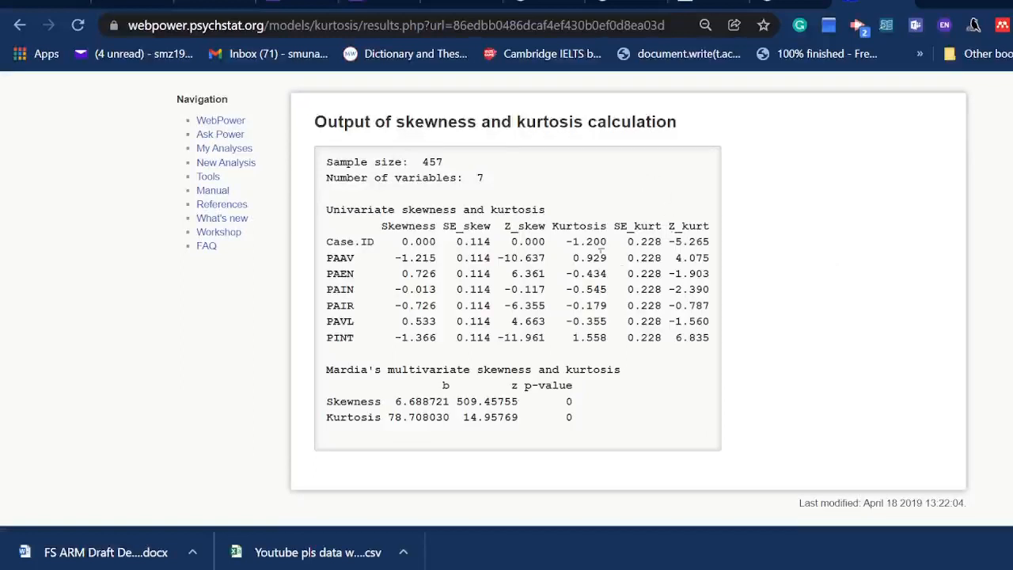
{"action": "mouse_move", "coordinate": [364, 272]}
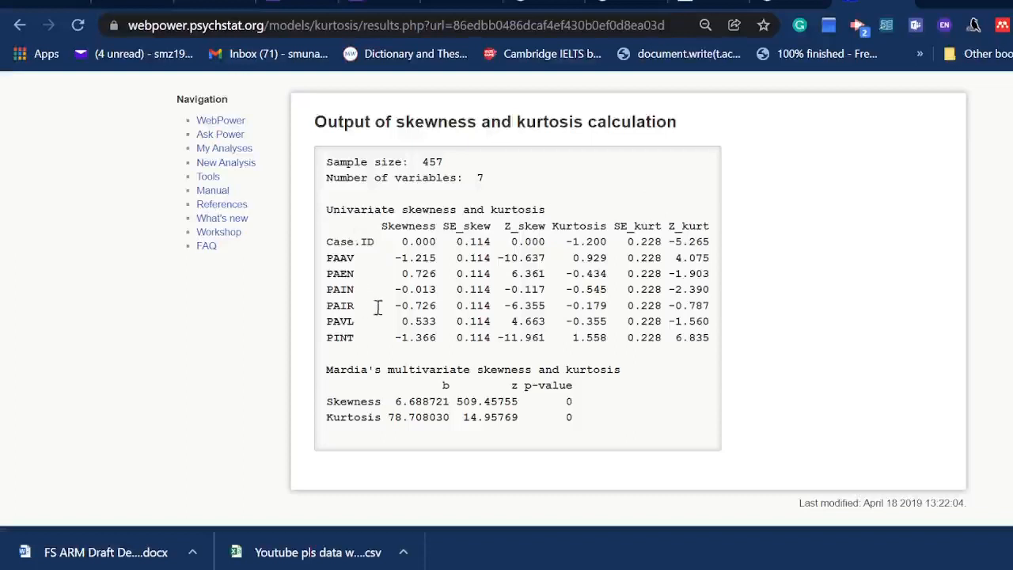
{"action": "mouse_move", "coordinate": [424, 337]}
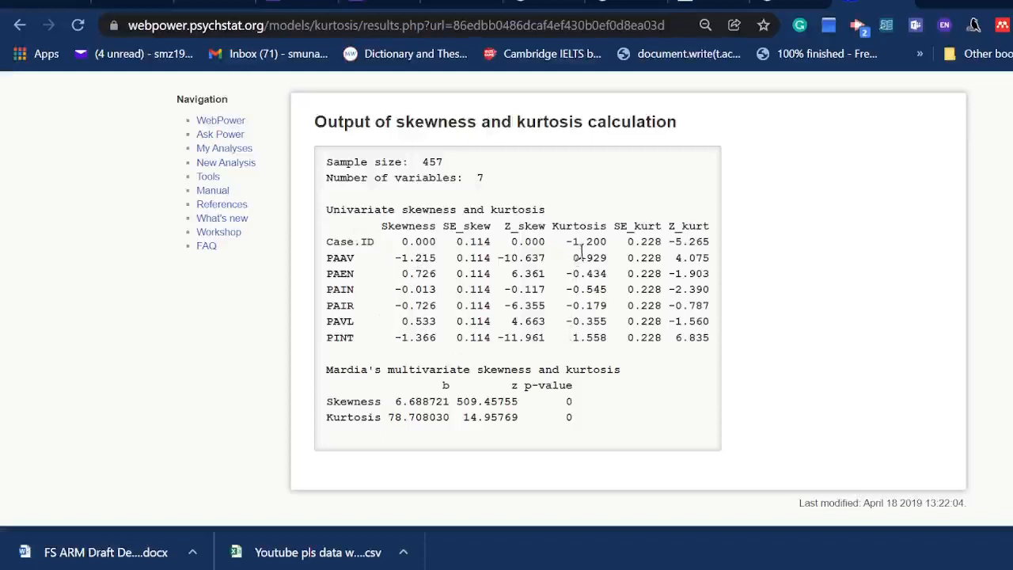
{"action": "mouse_move", "coordinate": [592, 346]}
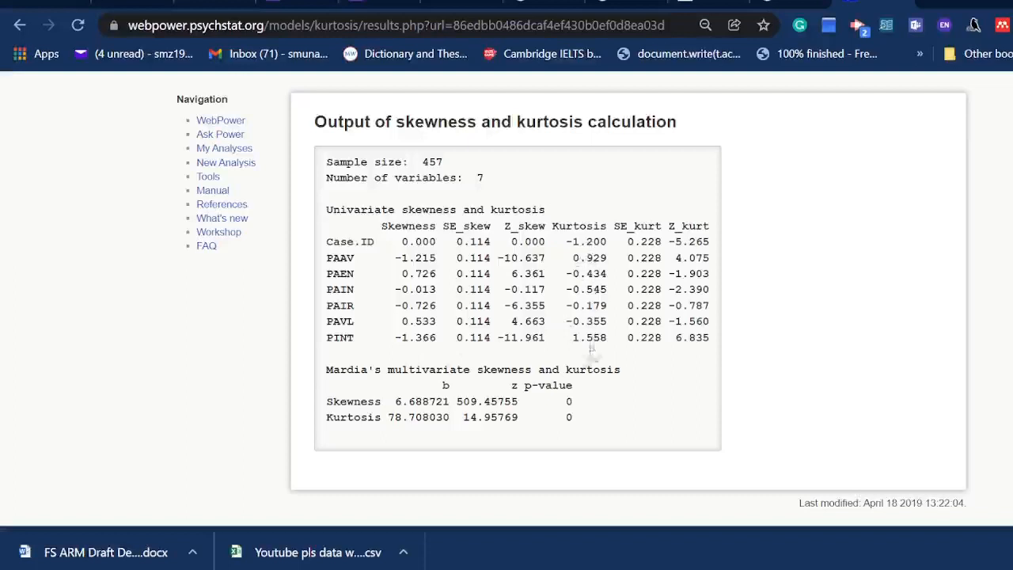
{"action": "mouse_move", "coordinate": [396, 276]}
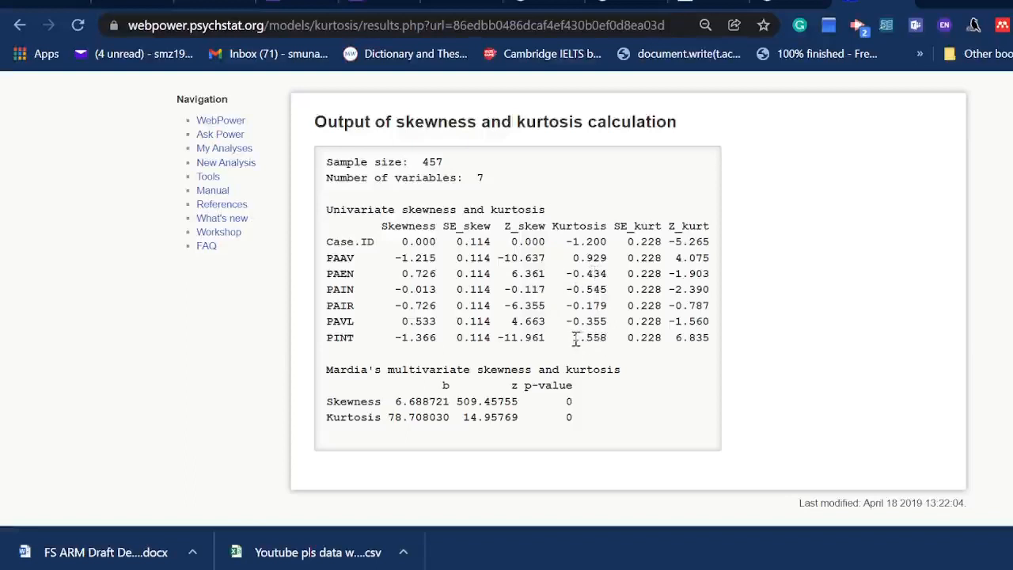
{"action": "double_click", "coordinate": [589, 338]}
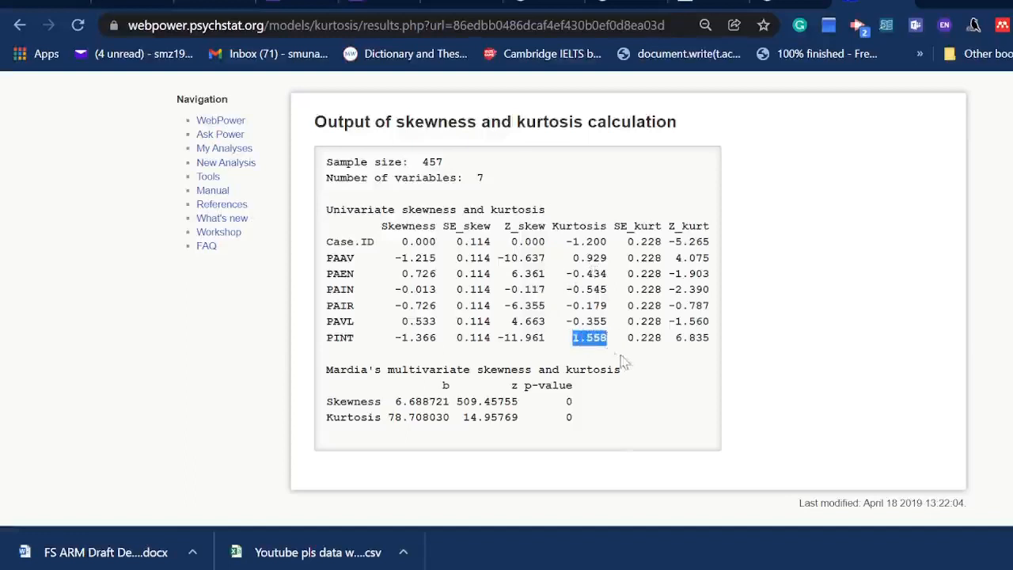
{"action": "mouse_move", "coordinate": [609, 364]}
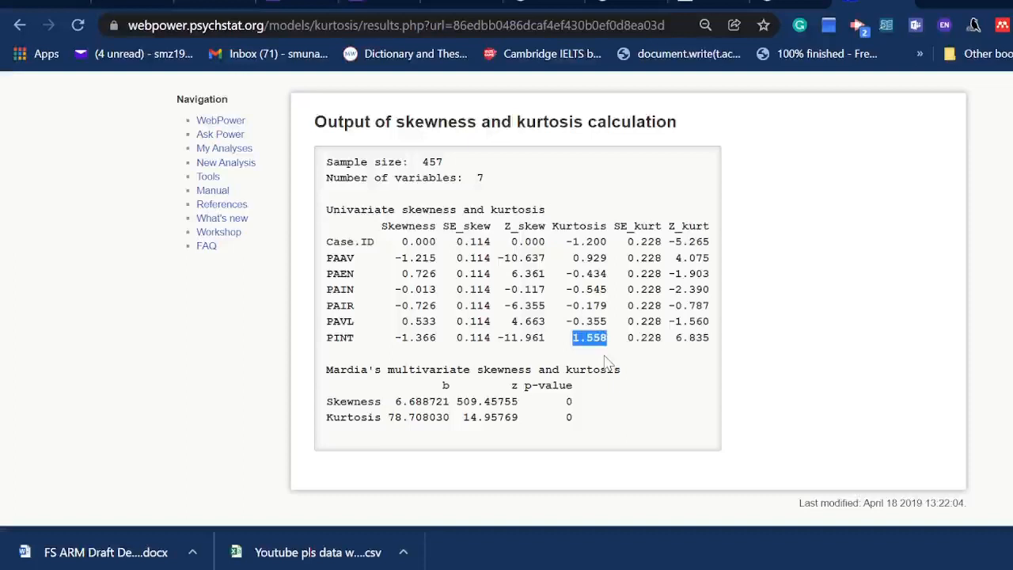
{"action": "mouse_move", "coordinate": [380, 385]}
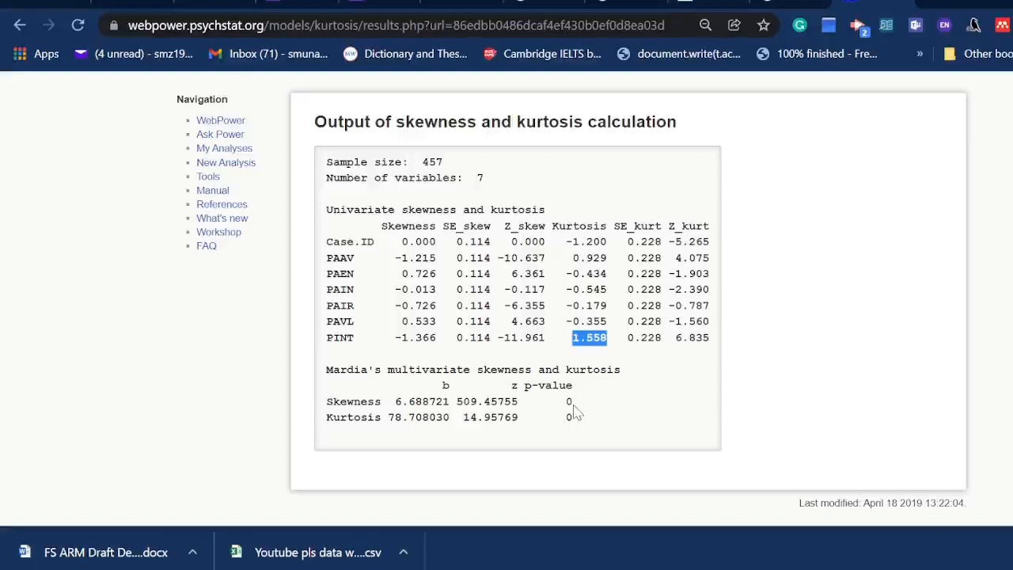
{"action": "mouse_move", "coordinate": [562, 435]}
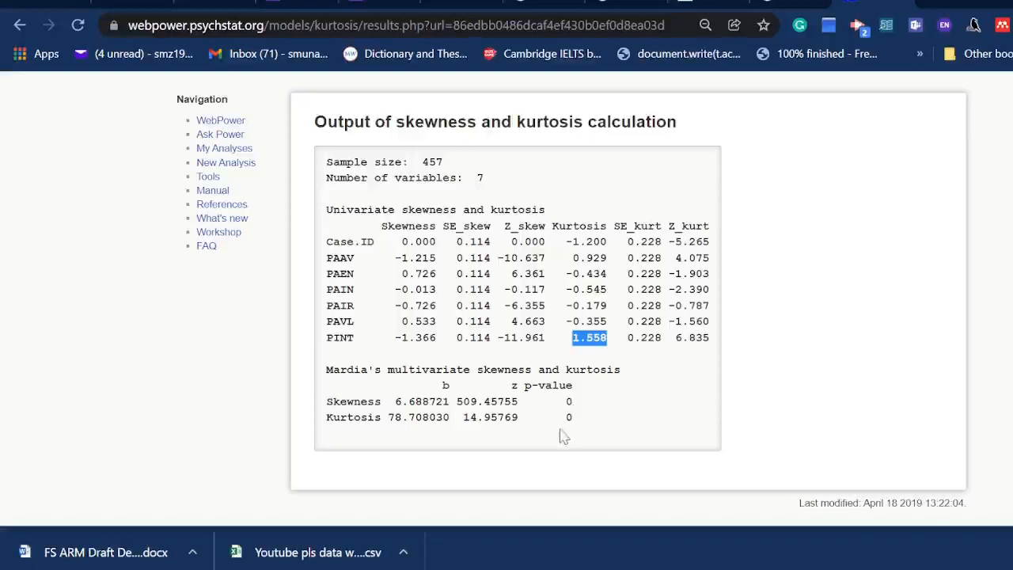
{"action": "mouse_move", "coordinate": [584, 430]}
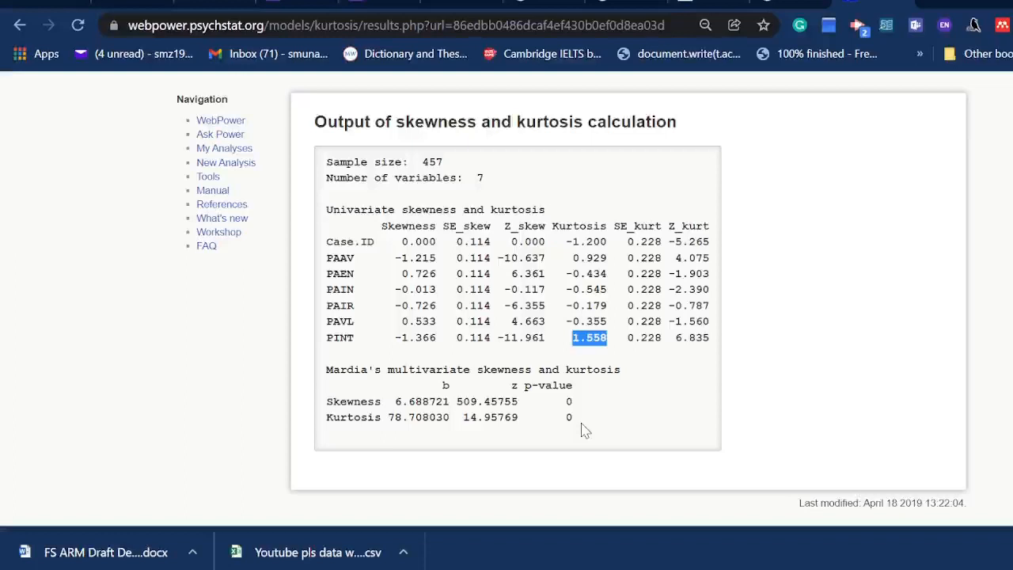
{"action": "mouse_move", "coordinate": [791, 385]}
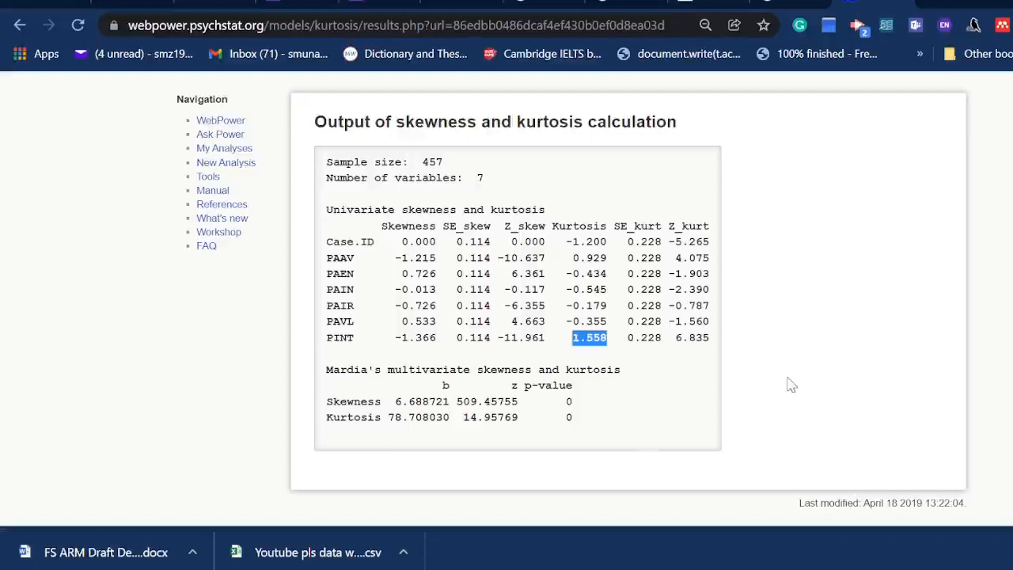